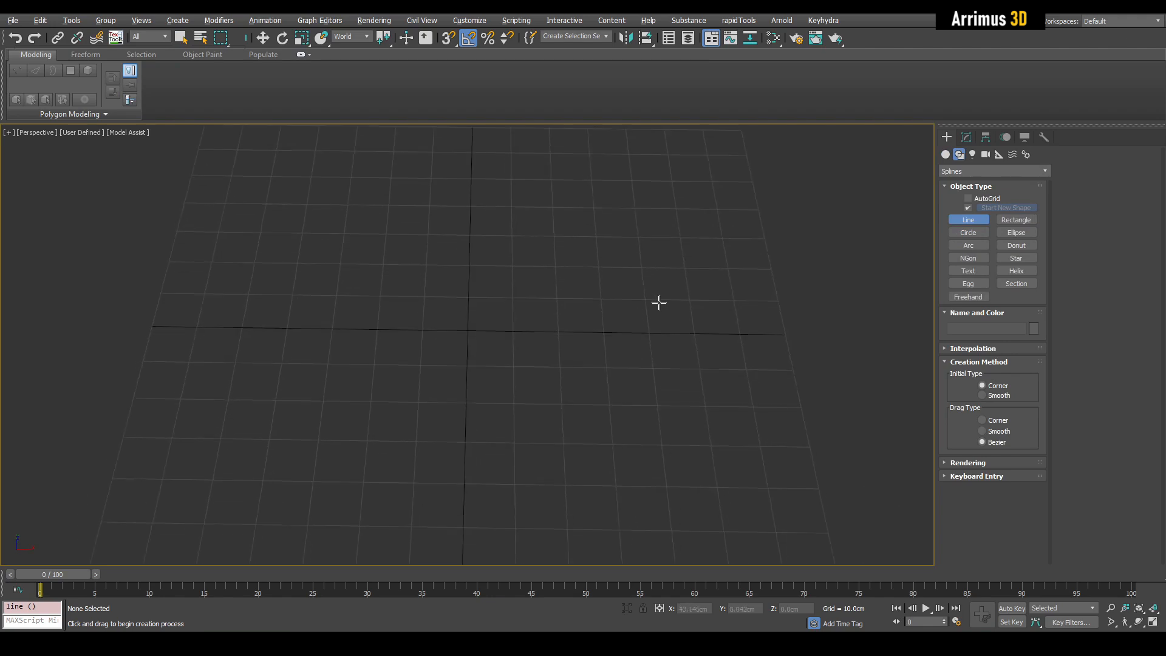
# Step: Draw a closed irregular eight-sided Line outline on the grid as the frame's outer shape
pyautogui.moveTo(578, 239); pyautogui.dragTo(718, 244)
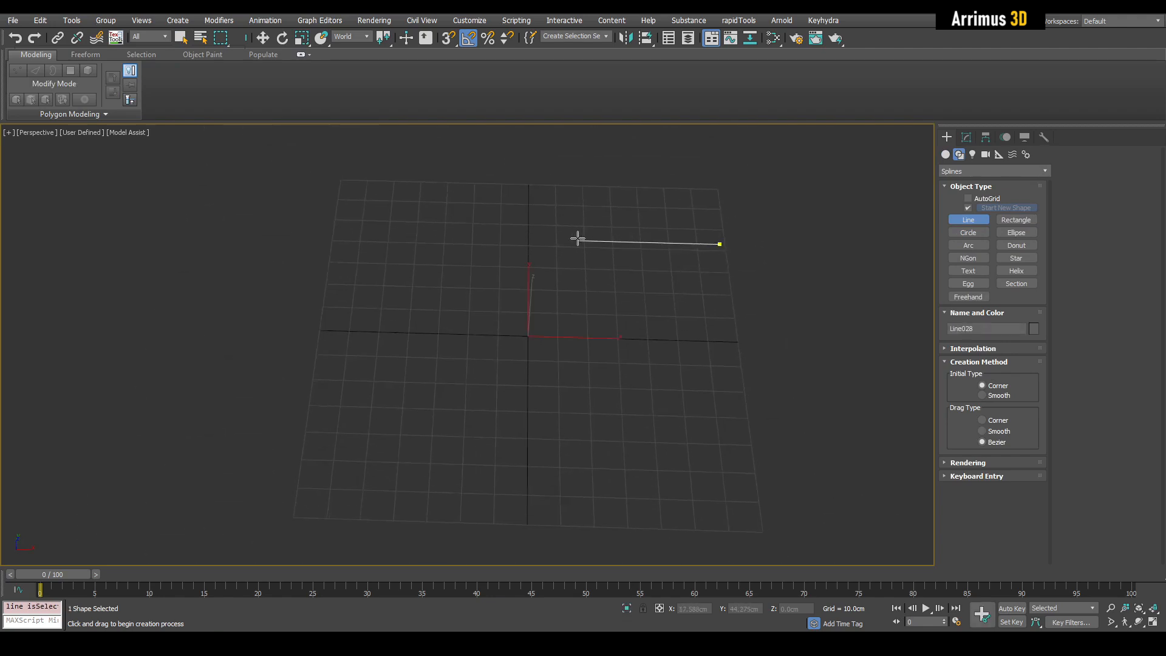
pyautogui.click(303, 437)
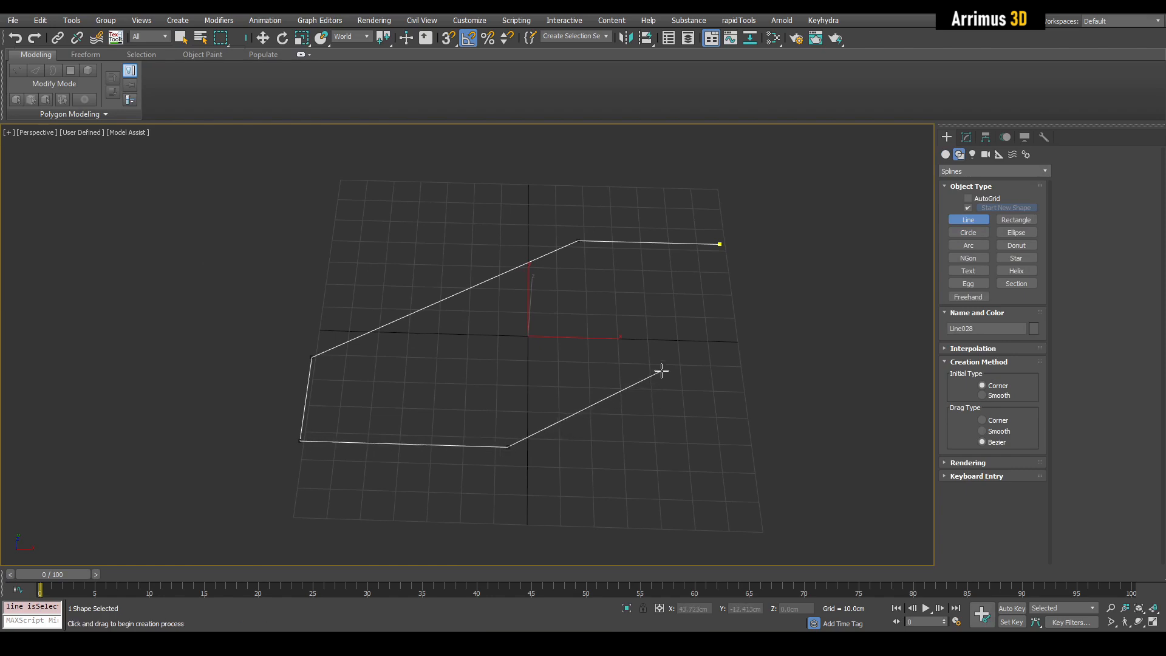
pyautogui.click(848, 374)
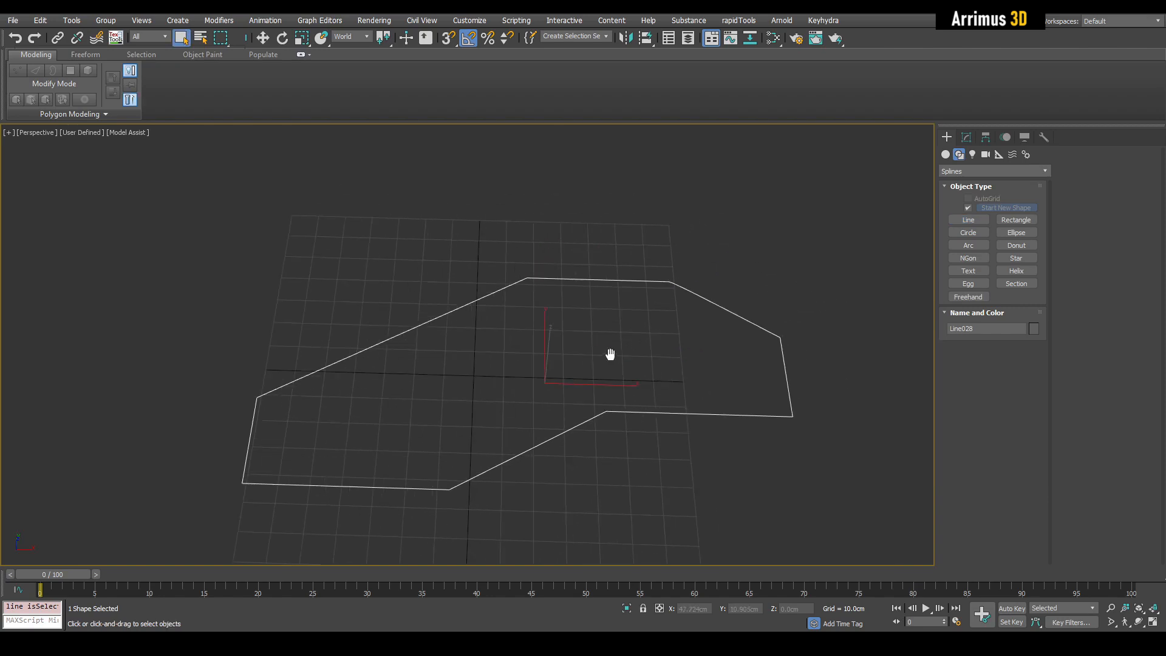
pyautogui.moveTo(609, 353); pyautogui.dragTo(595, 296)
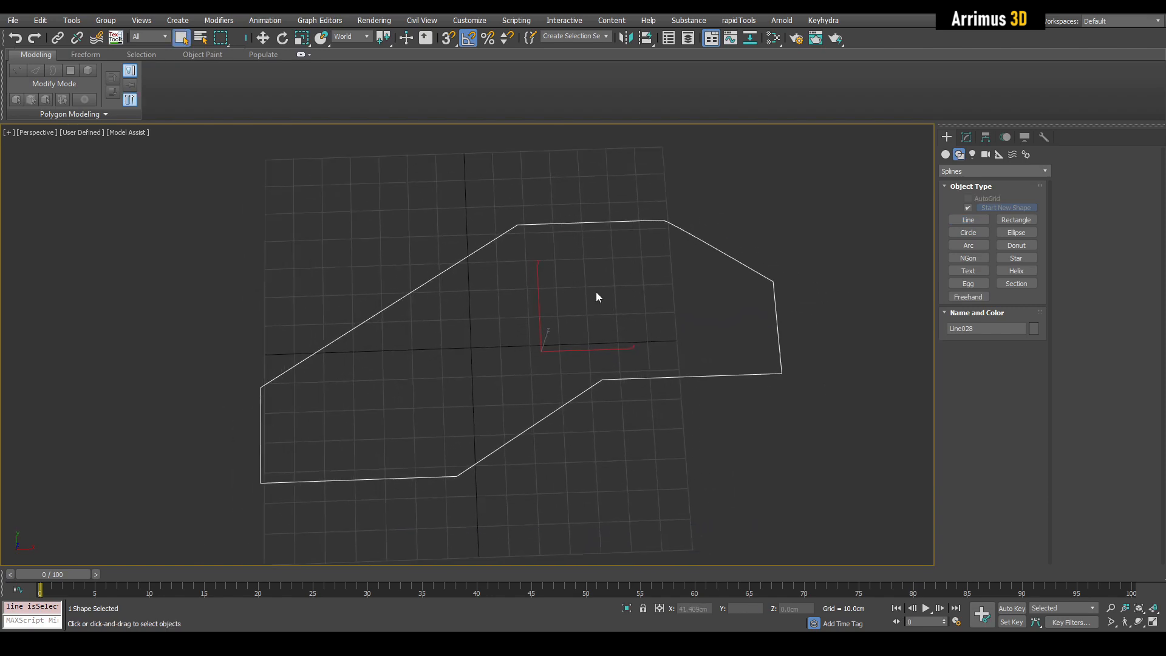
pyautogui.moveTo(595, 297); pyautogui.dragTo(711, 294)
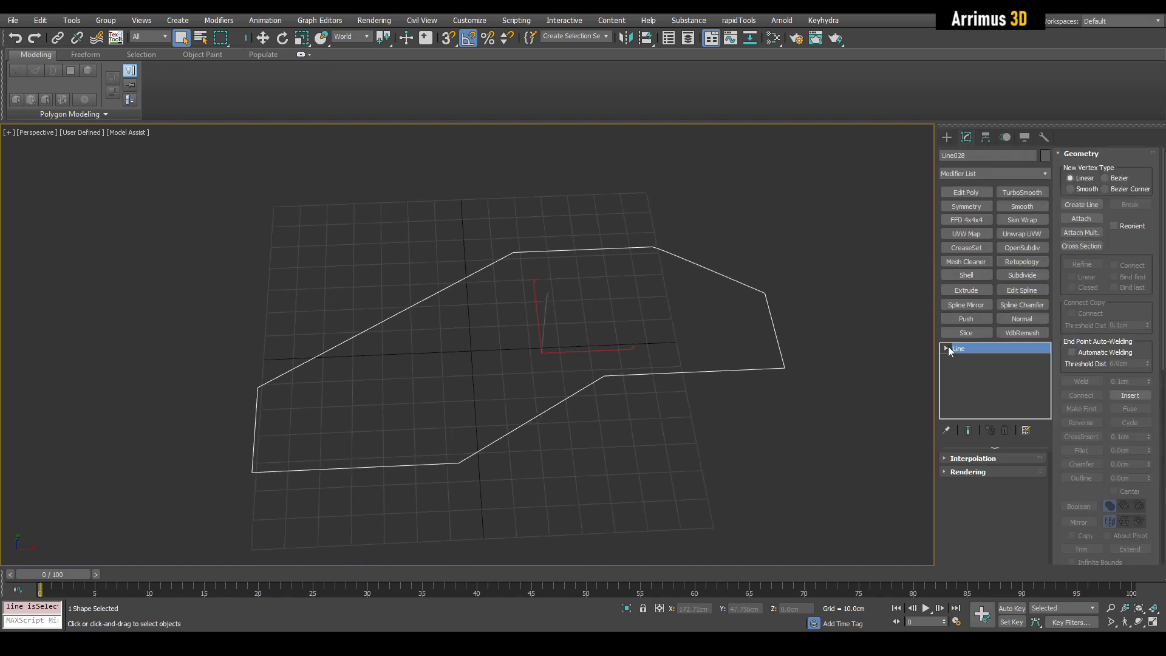
# Step: Create an inner Outline offset of the spline and Detach it as a new shape
pyautogui.click(945, 349)
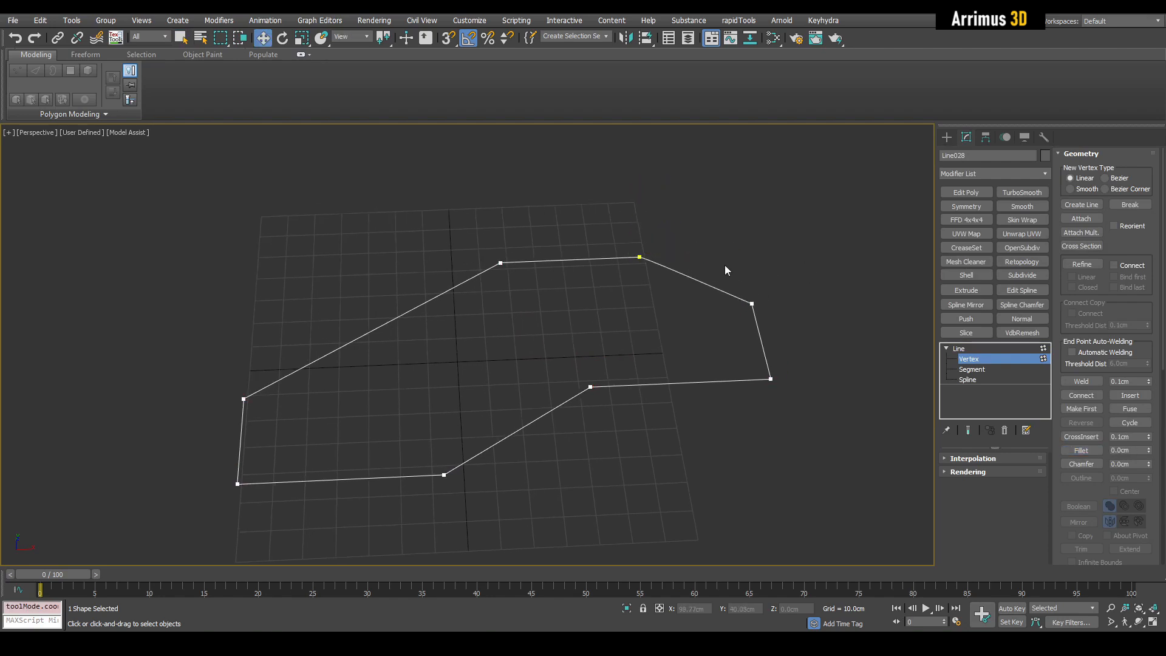
pyautogui.click(967, 379)
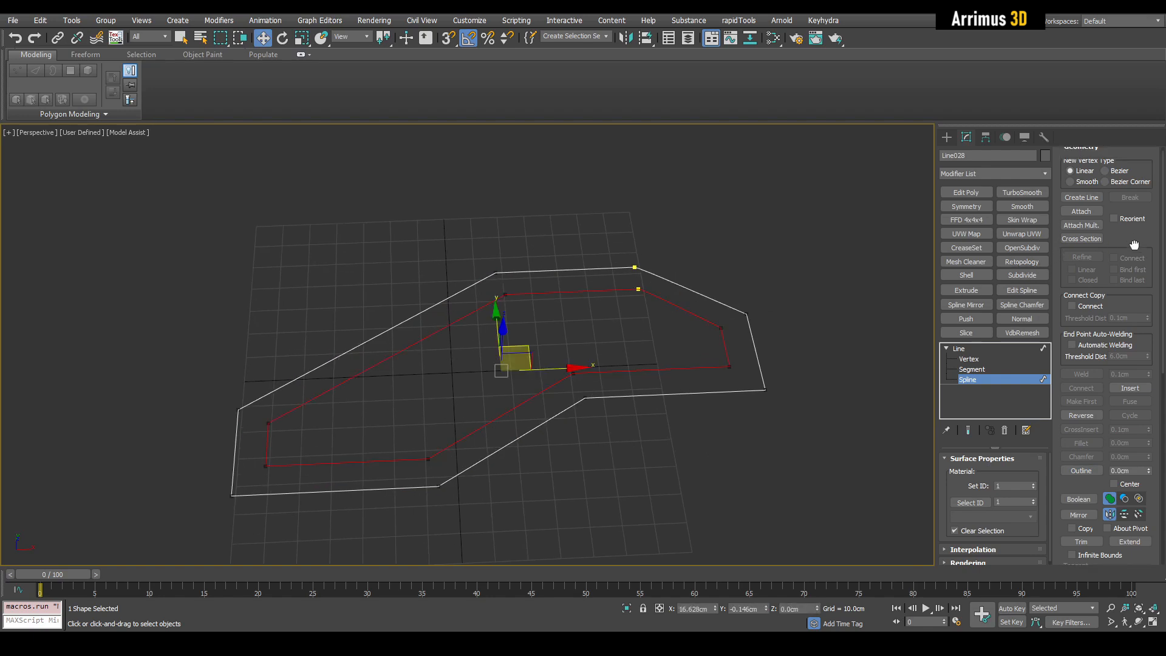
pyautogui.click(1081, 442)
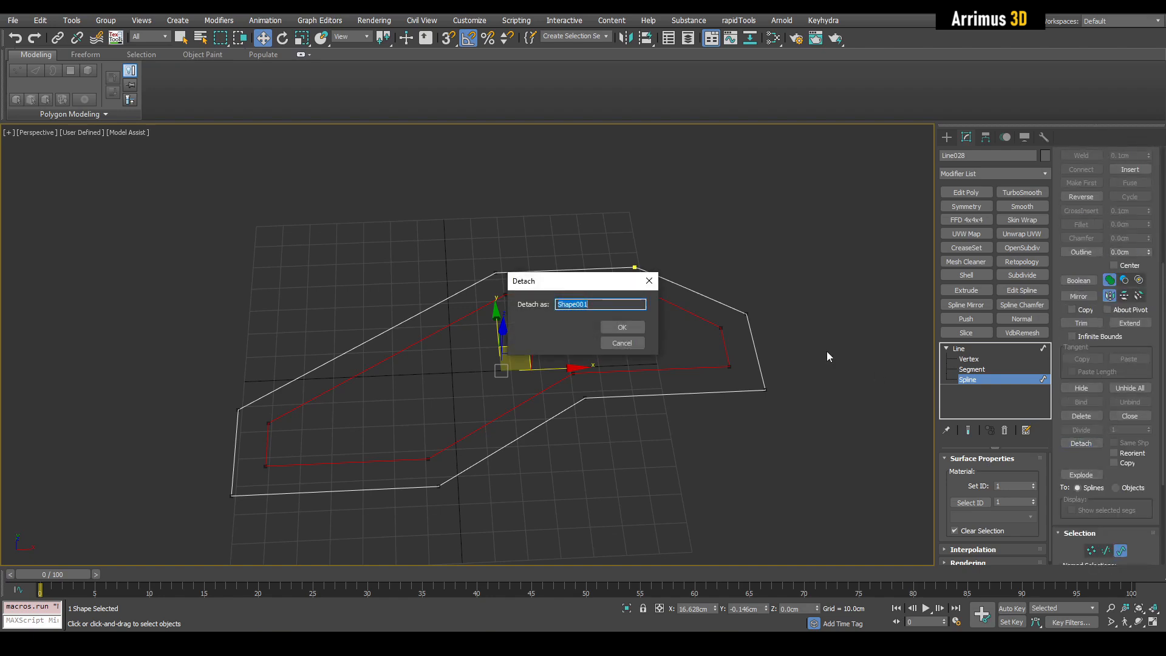
pyautogui.click(622, 327)
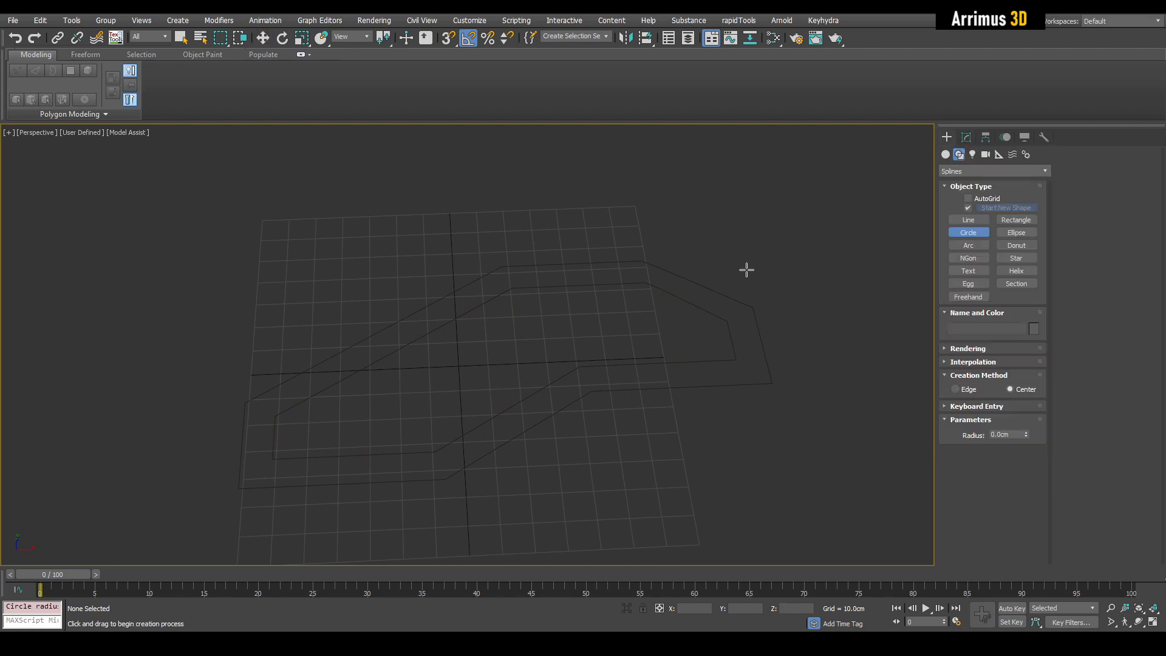
# Step: Draw a long thin Rectangle bar across the outline and clone a copy of it
pyautogui.click(1015, 218)
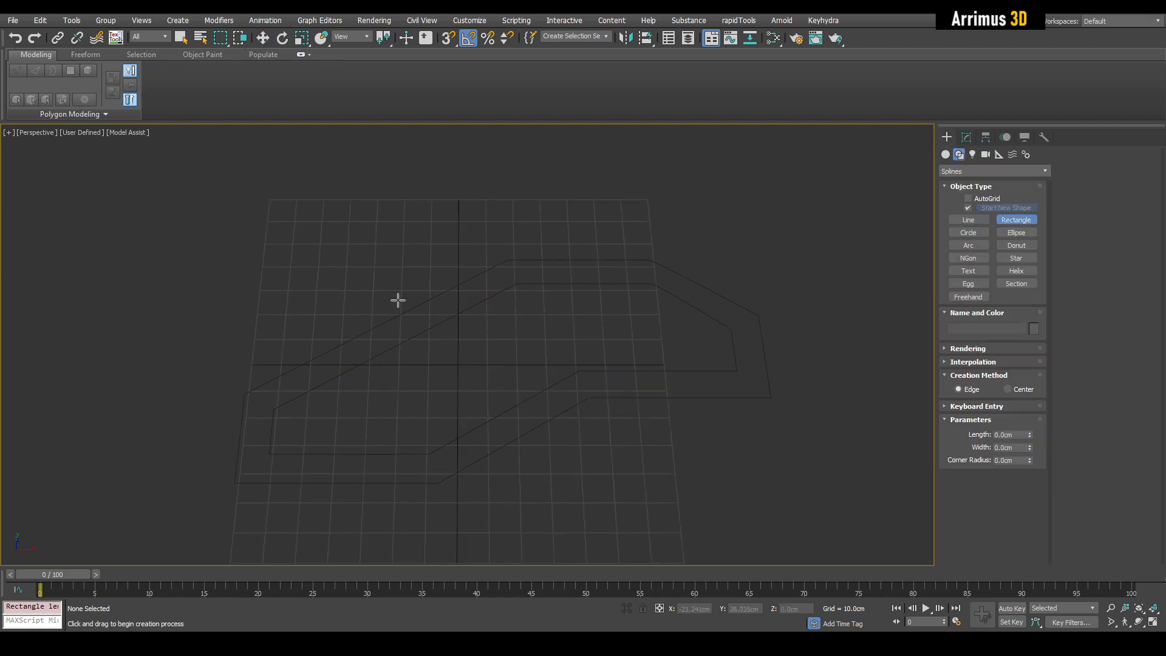
pyautogui.moveTo(432, 190); pyautogui.dragTo(432, 403)
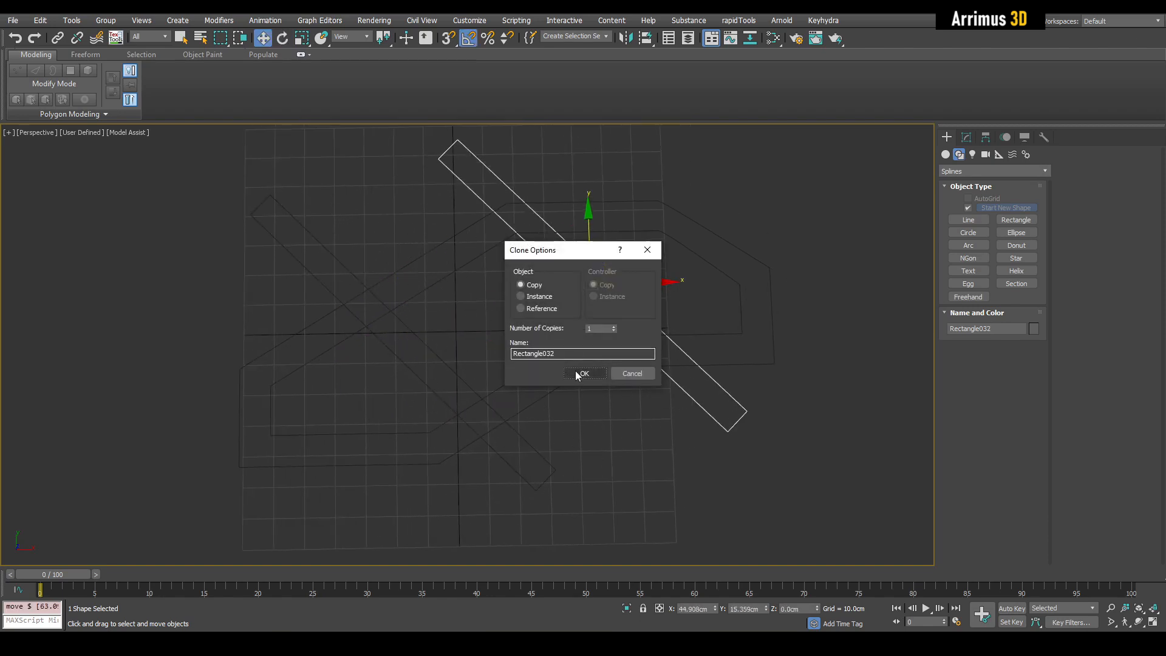
pyautogui.click(584, 374)
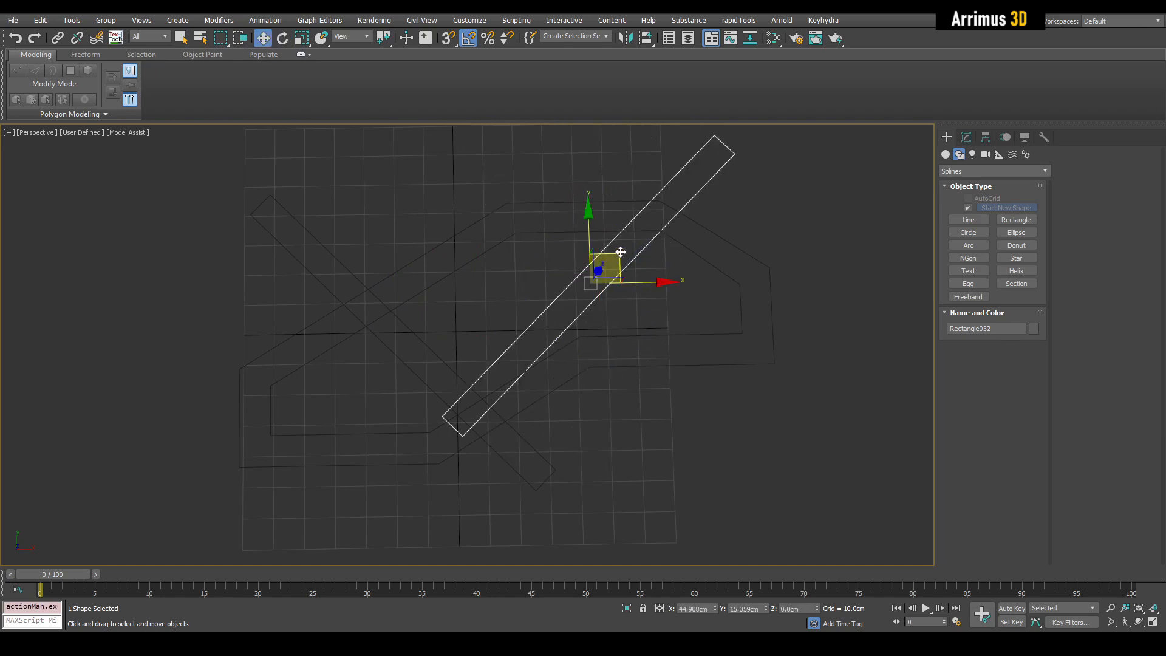
# Step: Move and rotate the bar copies so three strips cross the outline at different angles
pyautogui.moveTo(599, 270); pyautogui.dragTo(673, 256)
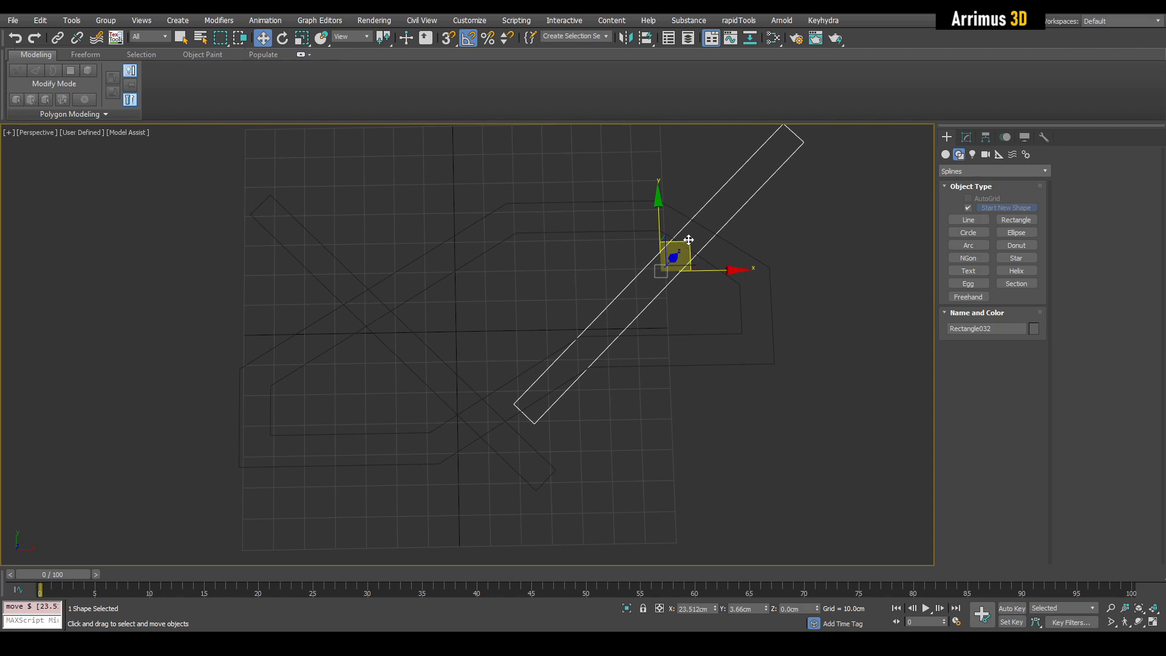
pyautogui.moveTo(676, 256); pyautogui.dragTo(695, 266)
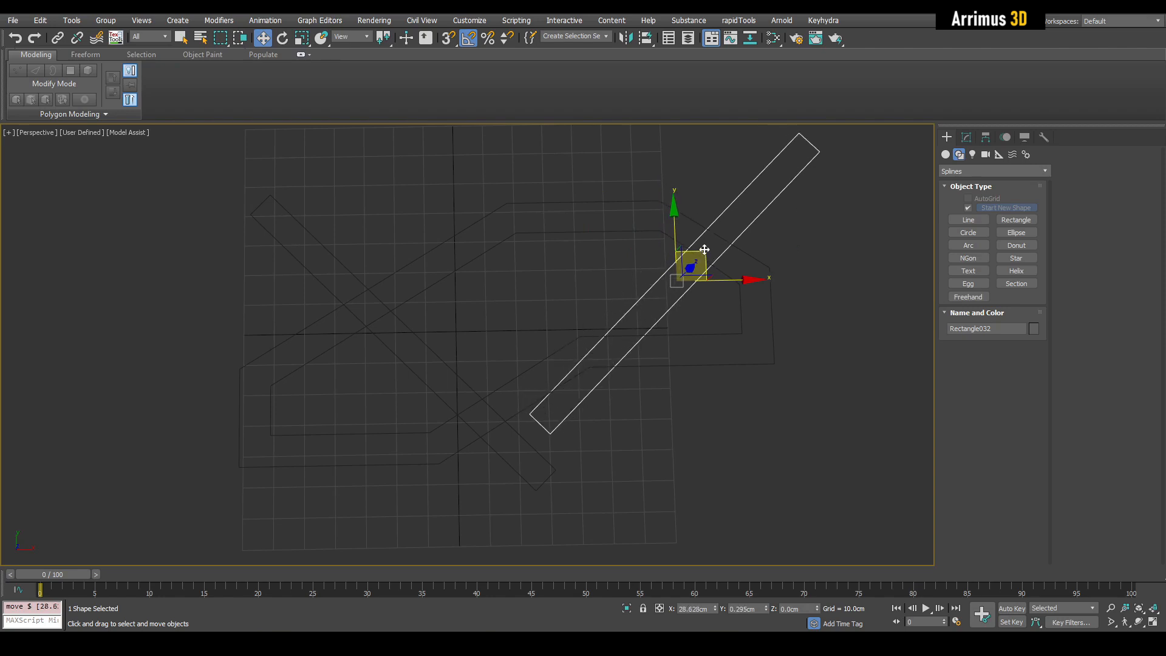
pyautogui.moveTo(684, 252); pyautogui.dragTo(703, 234)
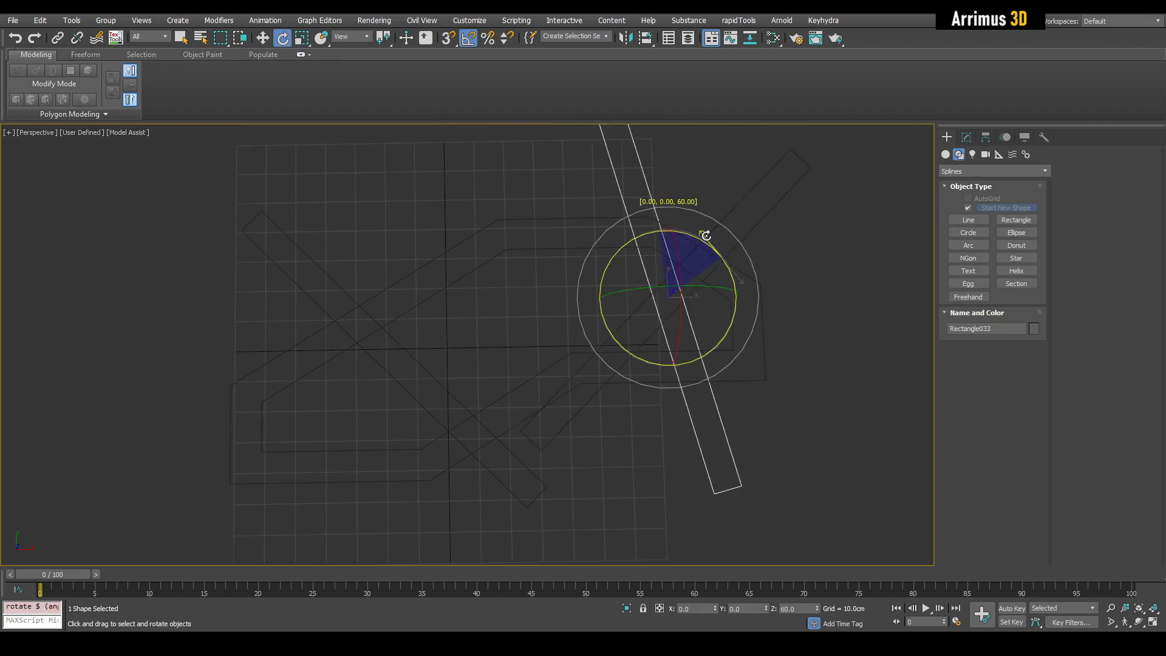
pyautogui.moveTo(704, 236); pyautogui.dragTo(710, 251)
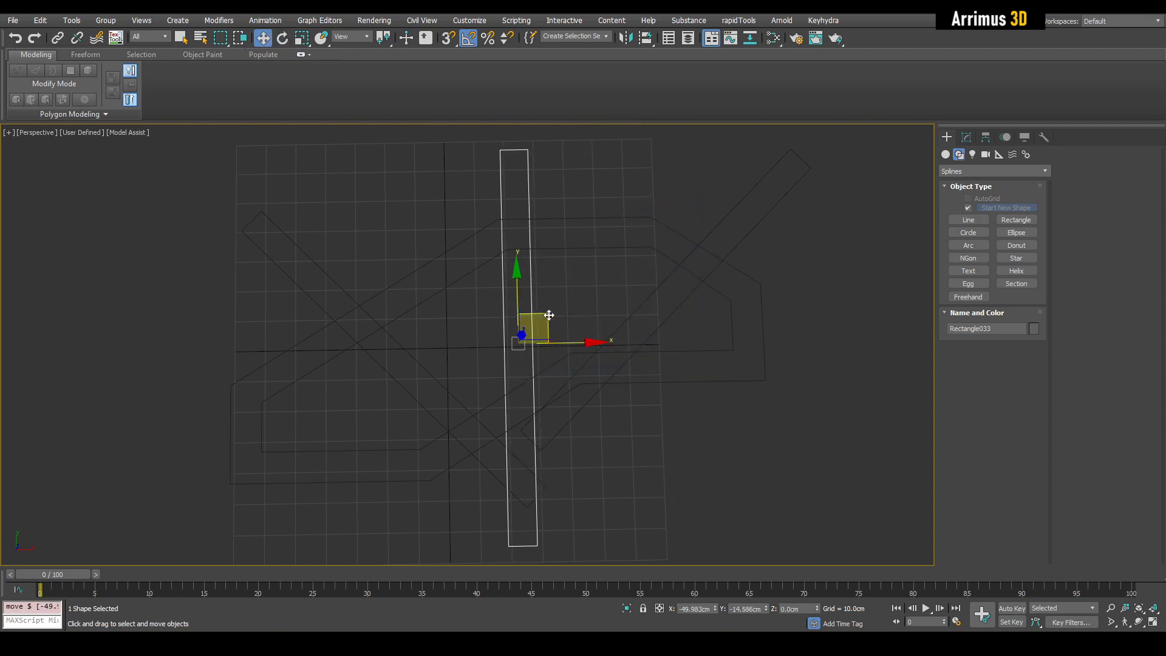
pyautogui.moveTo(549, 314); pyautogui.dragTo(547, 313)
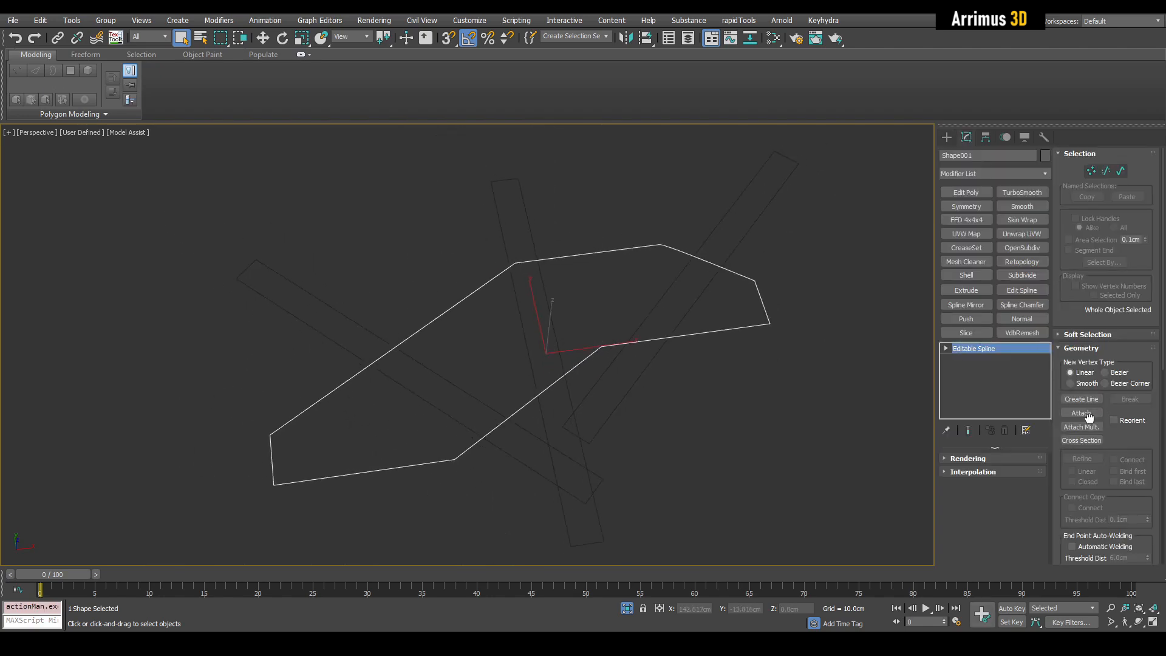
# Step: Attach the three rectangle bars to Shape001 and go to its Spline sub-object level
pyautogui.click(1081, 413)
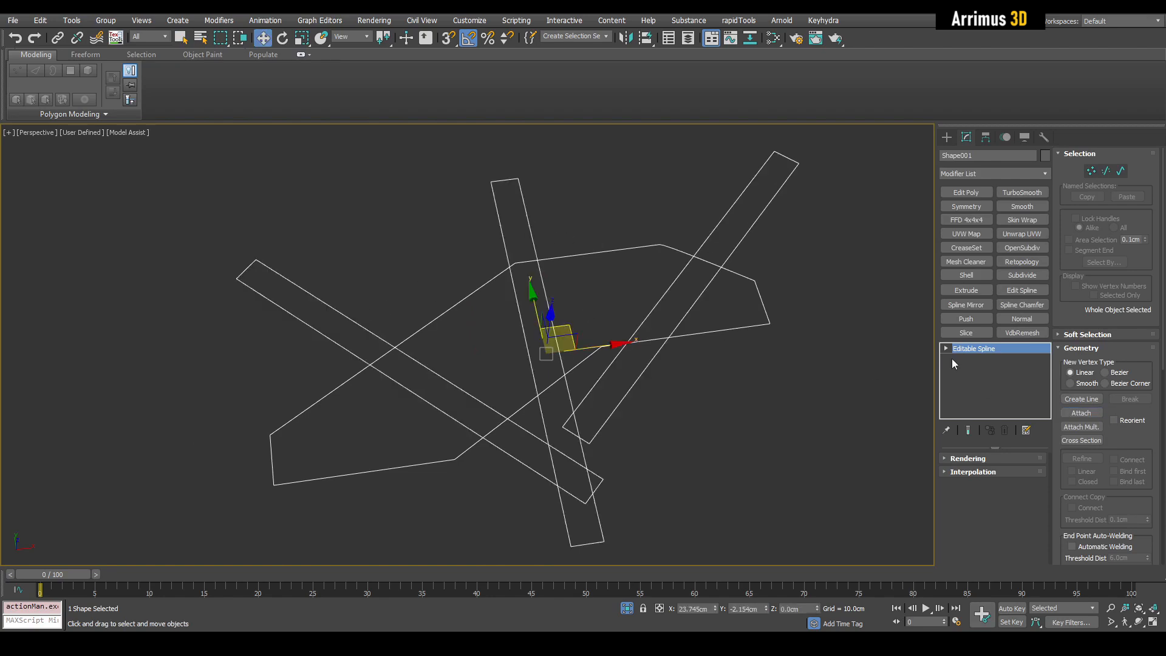
pyautogui.click(966, 379)
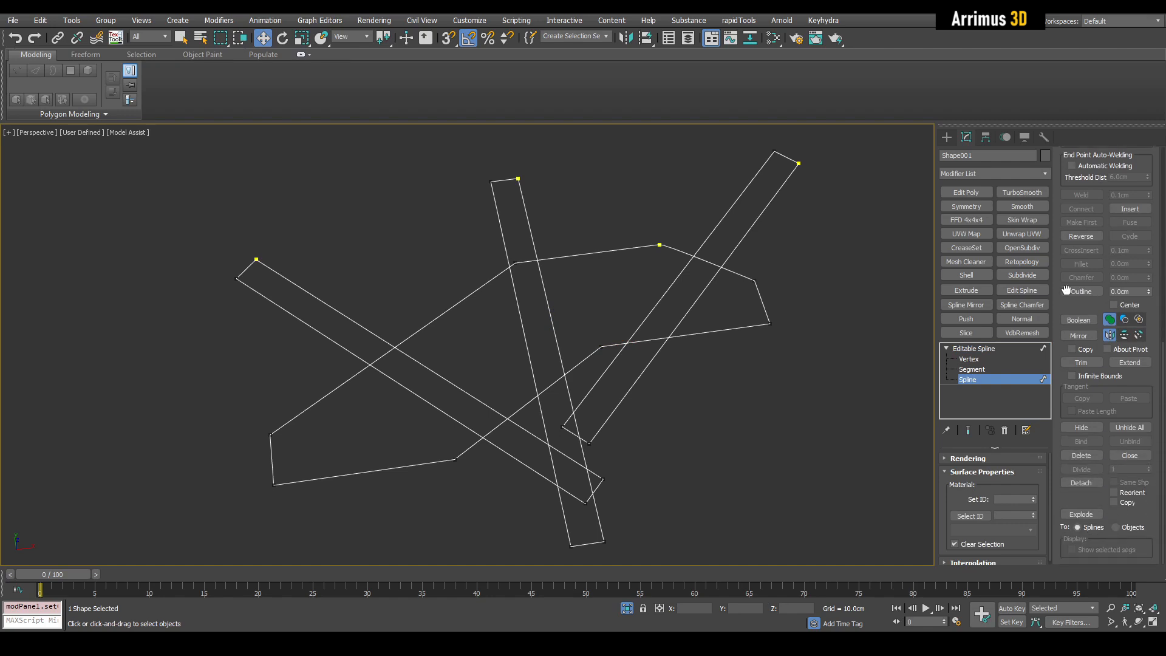
# Step: Trim away the overlapping bar segments to leave four enclosed triangular openings
pyautogui.click(1081, 362)
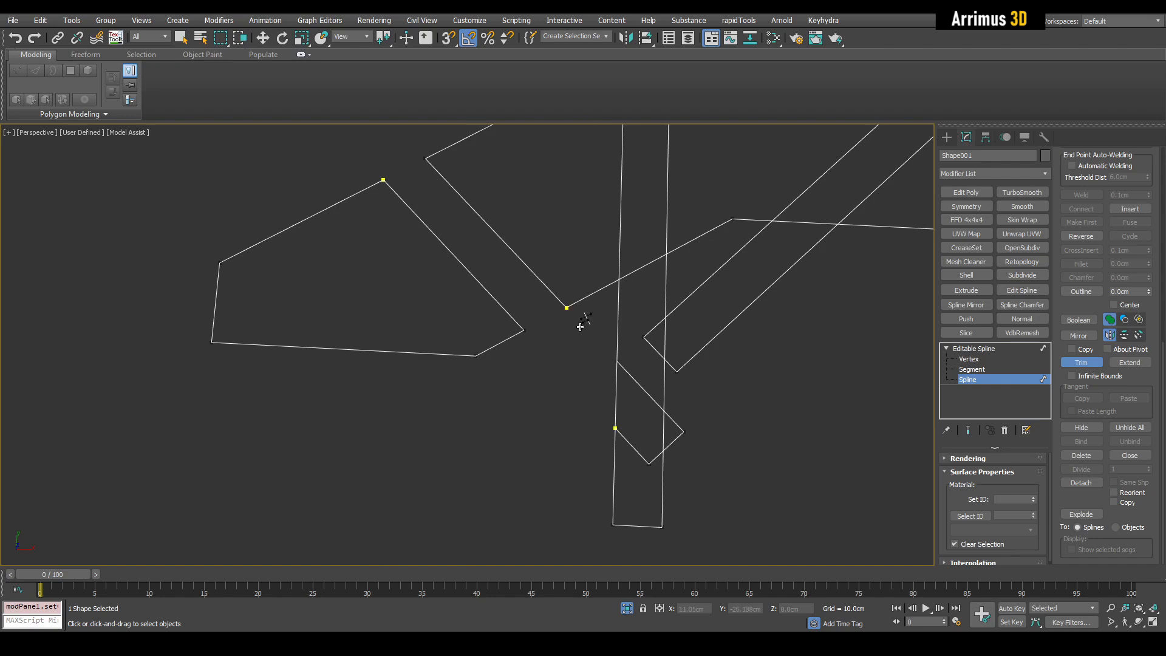
pyautogui.moveTo(581, 327); pyautogui.dragTo(606, 338)
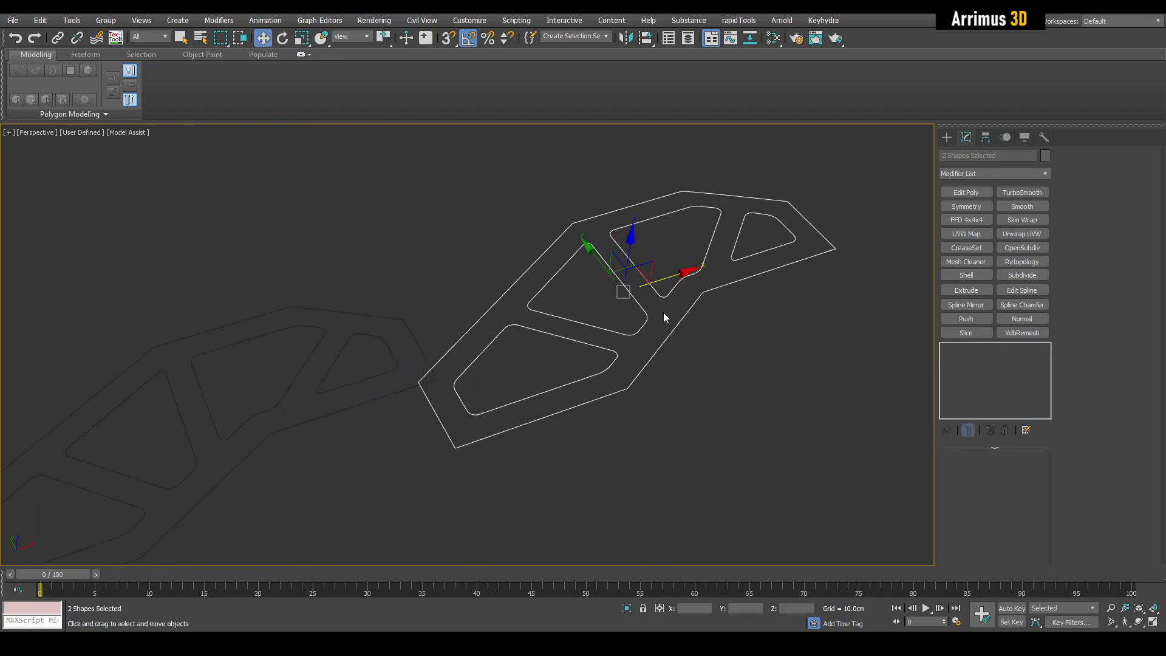
# Step: Fillet the corner vertices of the outer frame outline to round them
pyautogui.click(749, 276)
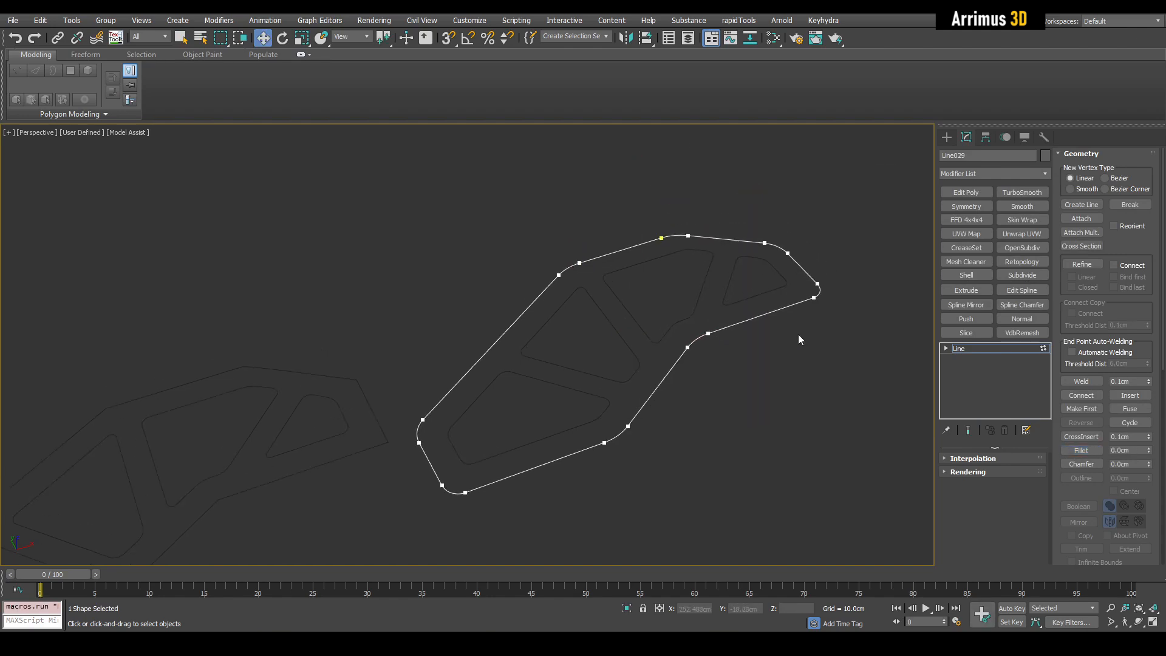
pyautogui.click(1080, 219)
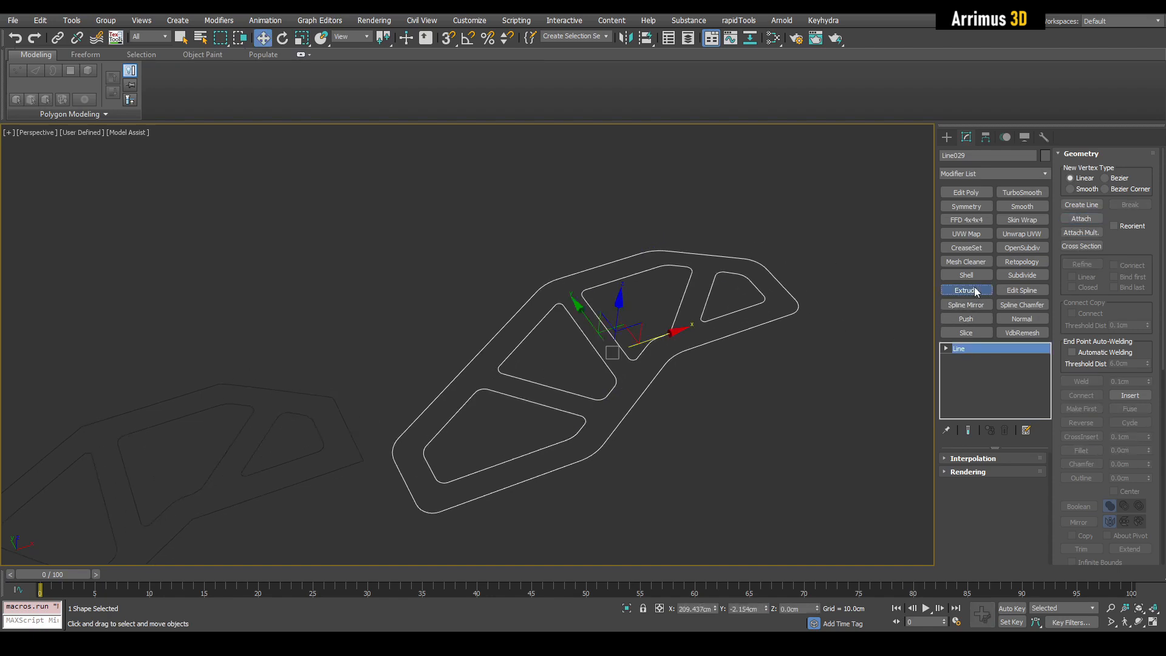
# Step: Extrude the frame shape 25 cm into a solid and the outer outline copy 10 cm into a slab
pyautogui.click(965, 289)
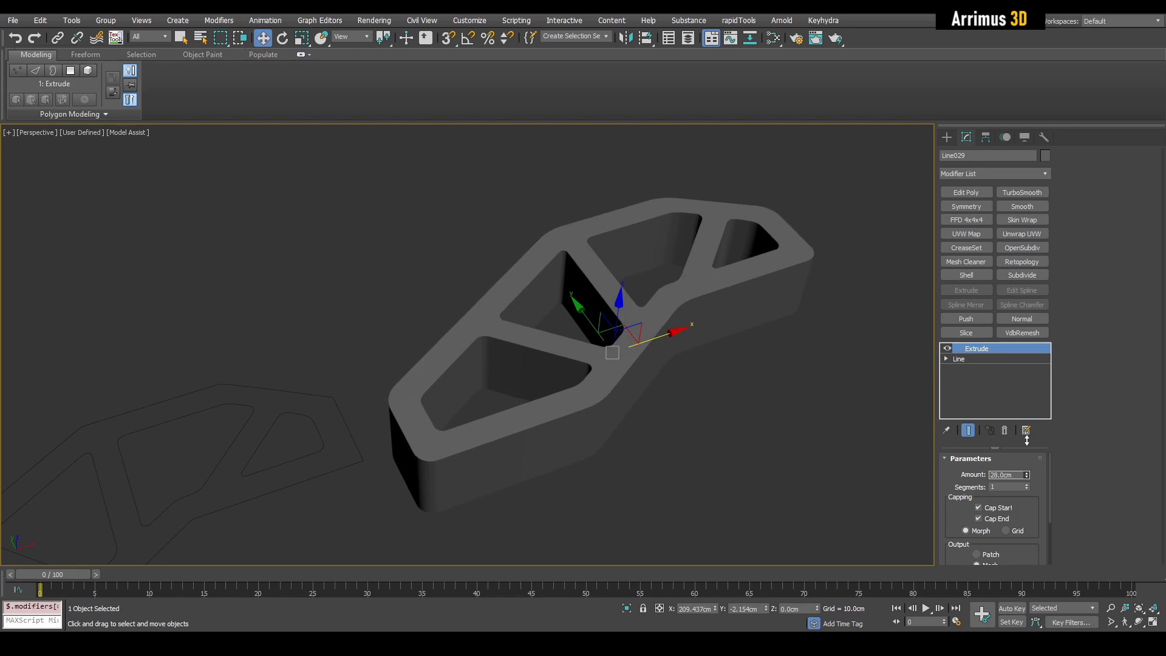
pyautogui.press('F4')
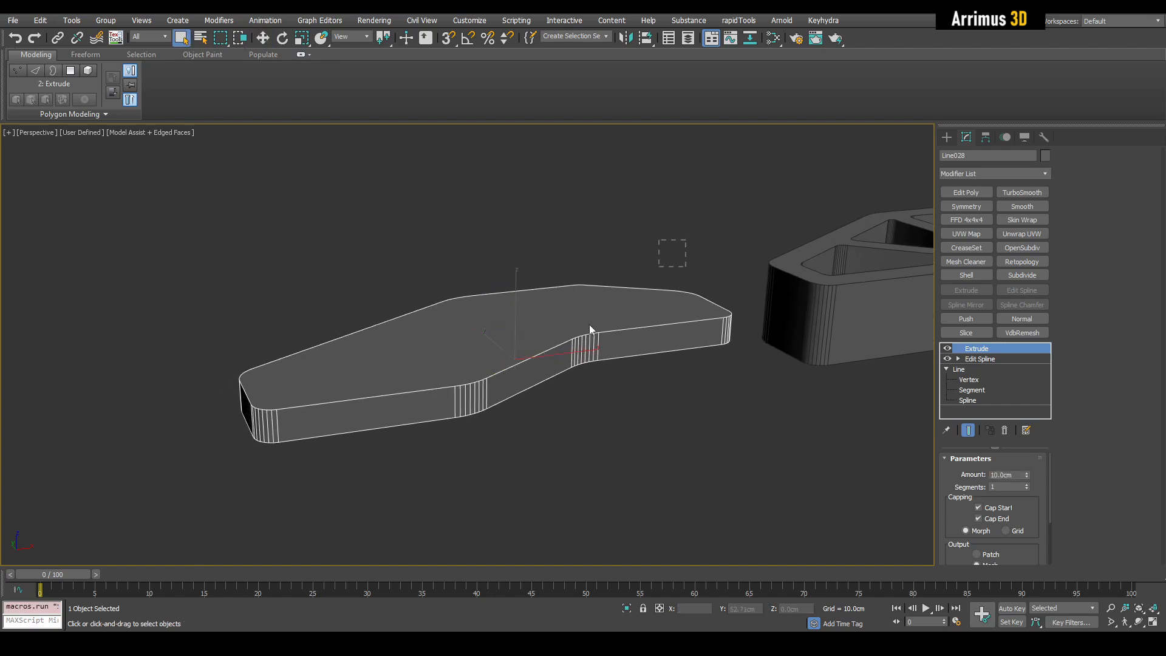
# Step: Extrude the cutout shapes and ProBoolean-subtract them from the slab as recesses, adding Edit Poly
pyautogui.click(979, 358)
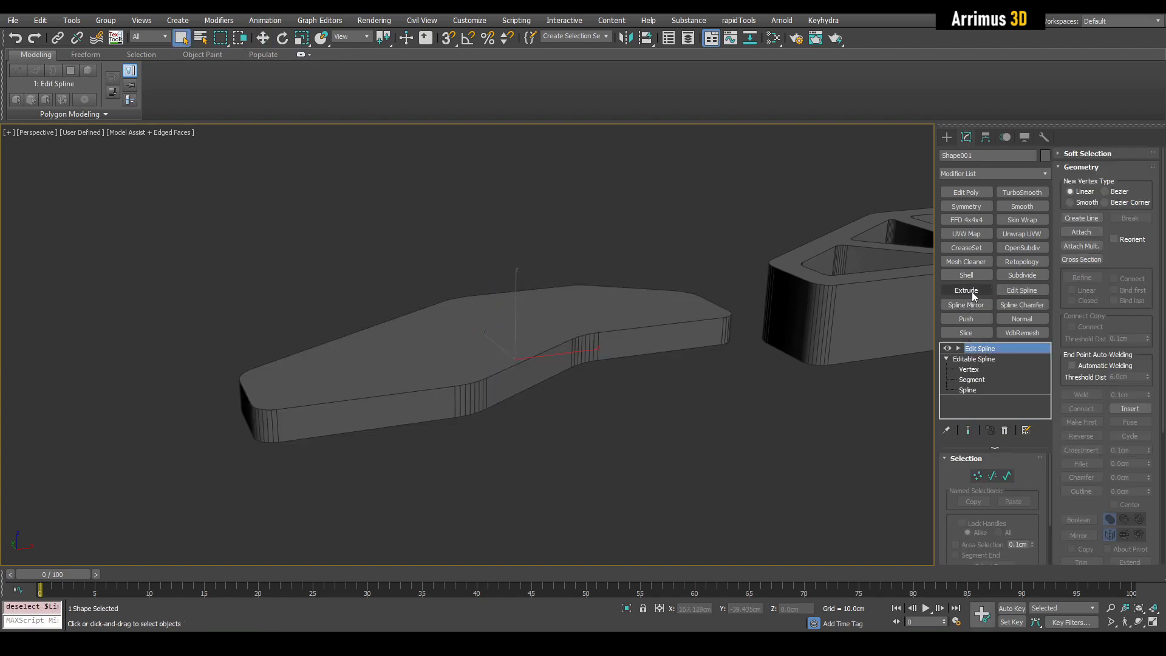
pyautogui.click(965, 289)
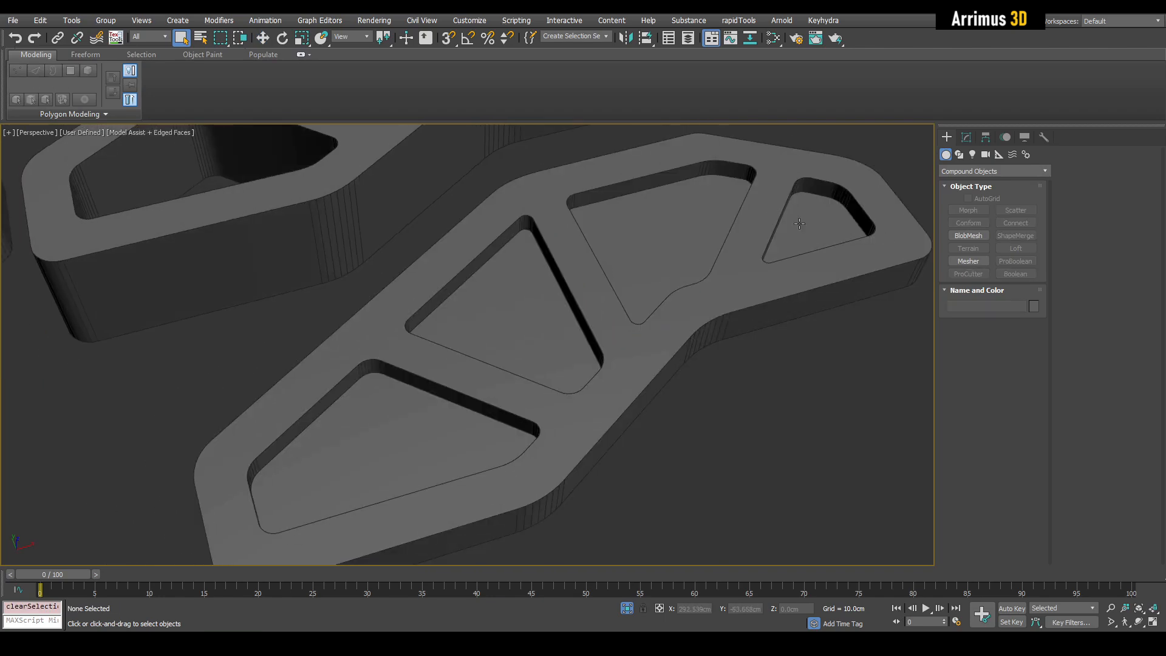
pyautogui.click(452, 377)
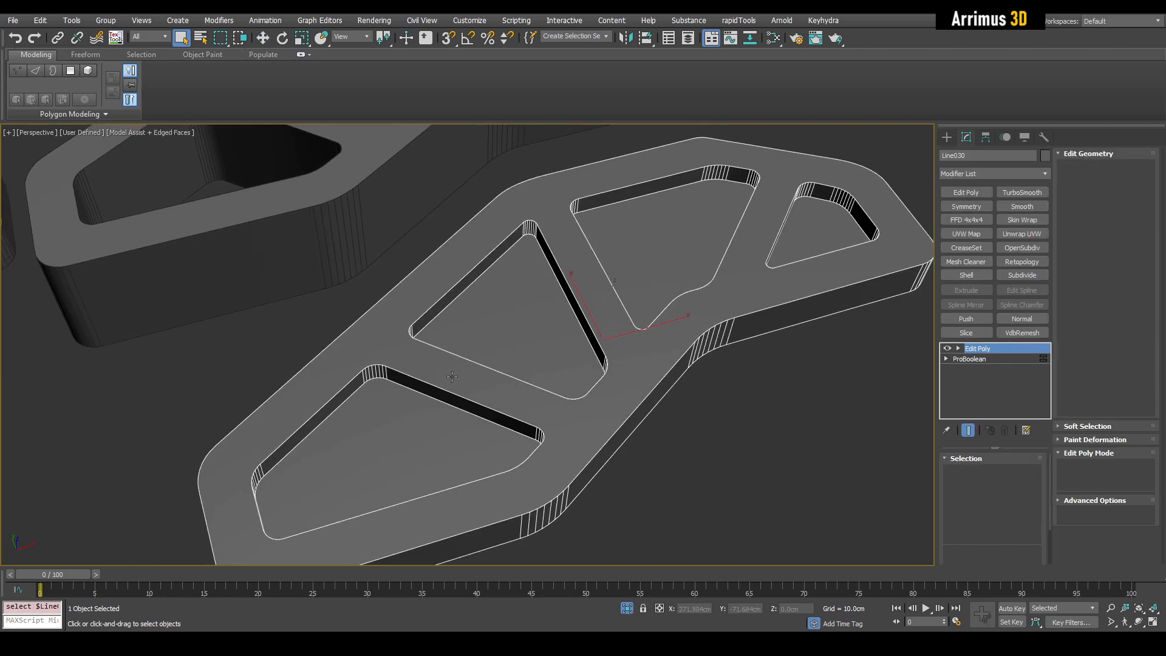